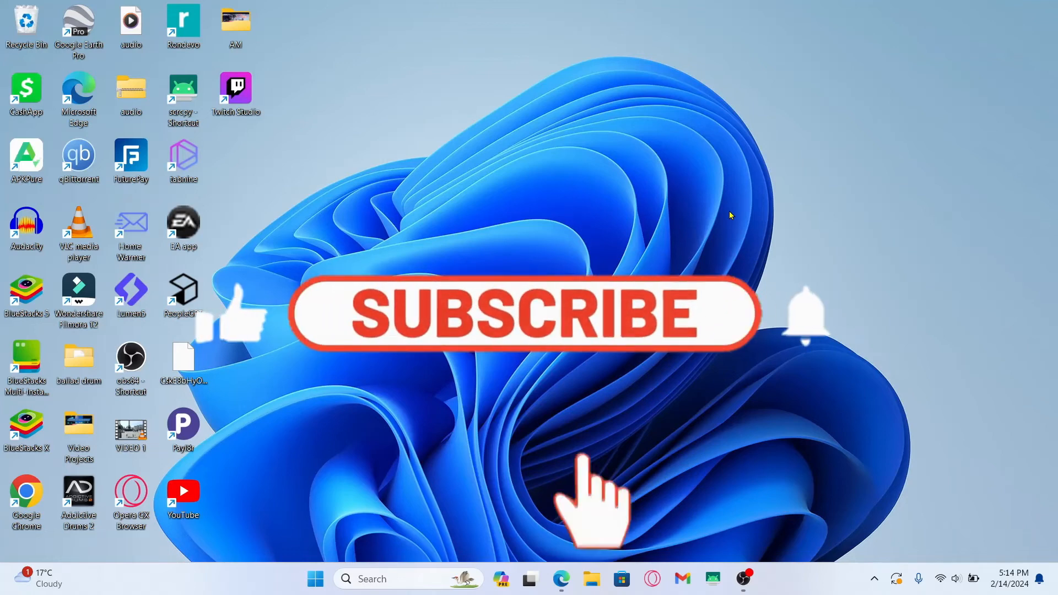
- Launch the browser from the desktop and navigate to paycom.com
left_click(522, 319)
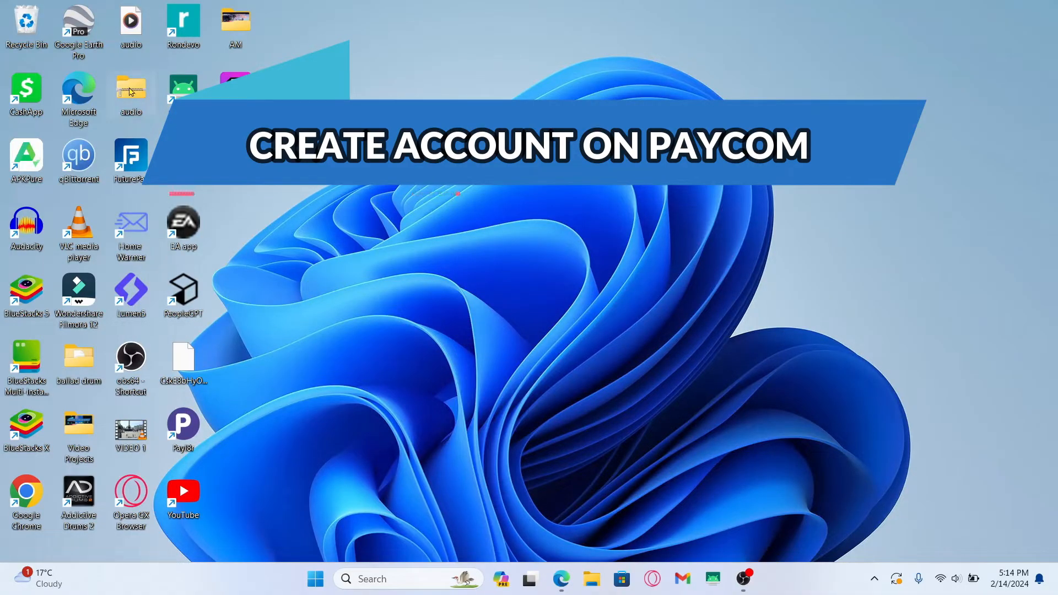
type("paycom.com")
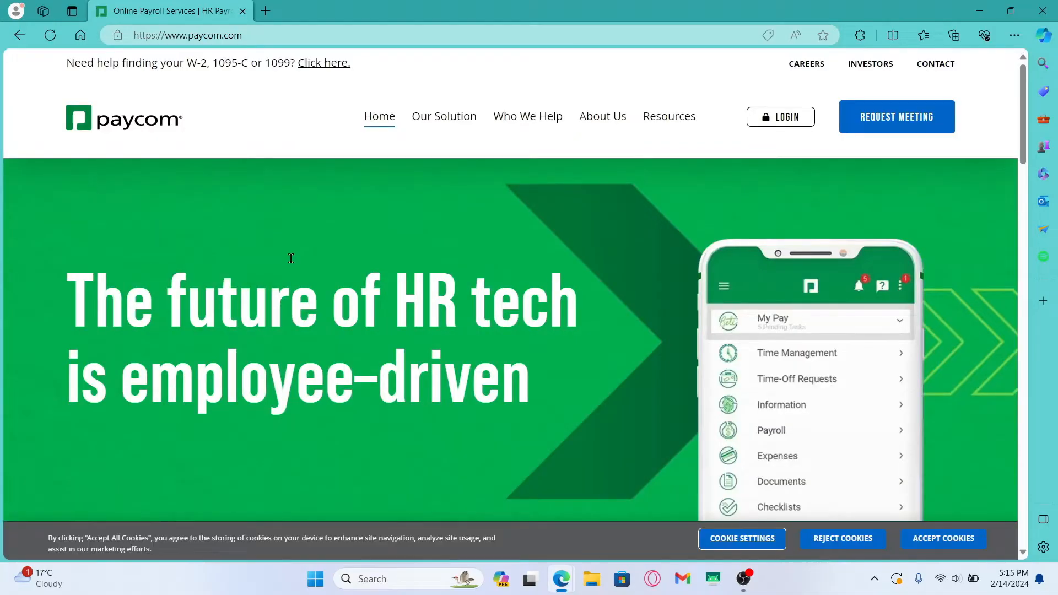
mouse_move(866, 138)
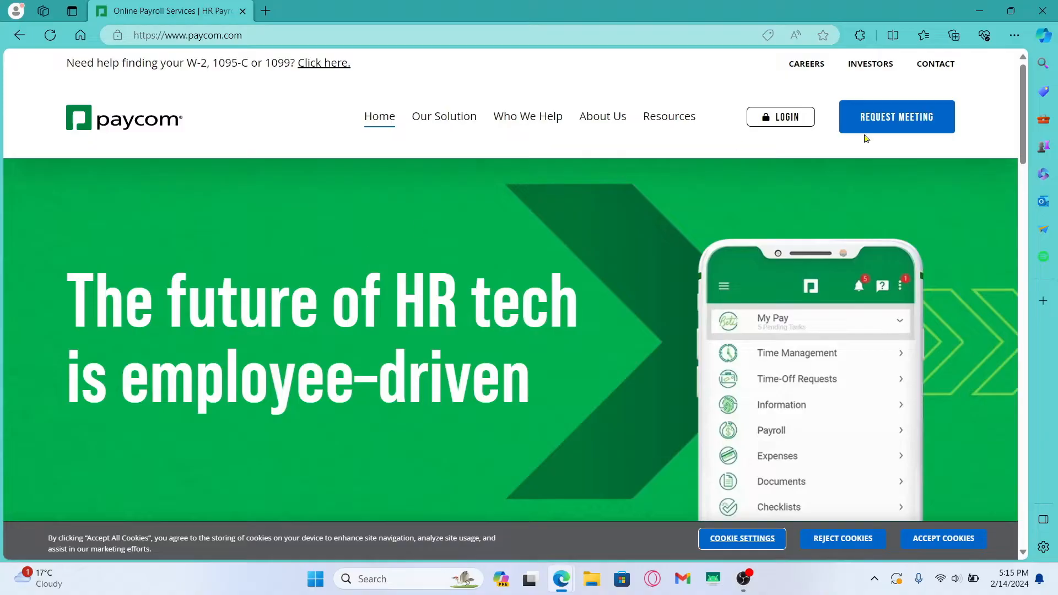
mouse_move(893, 119)
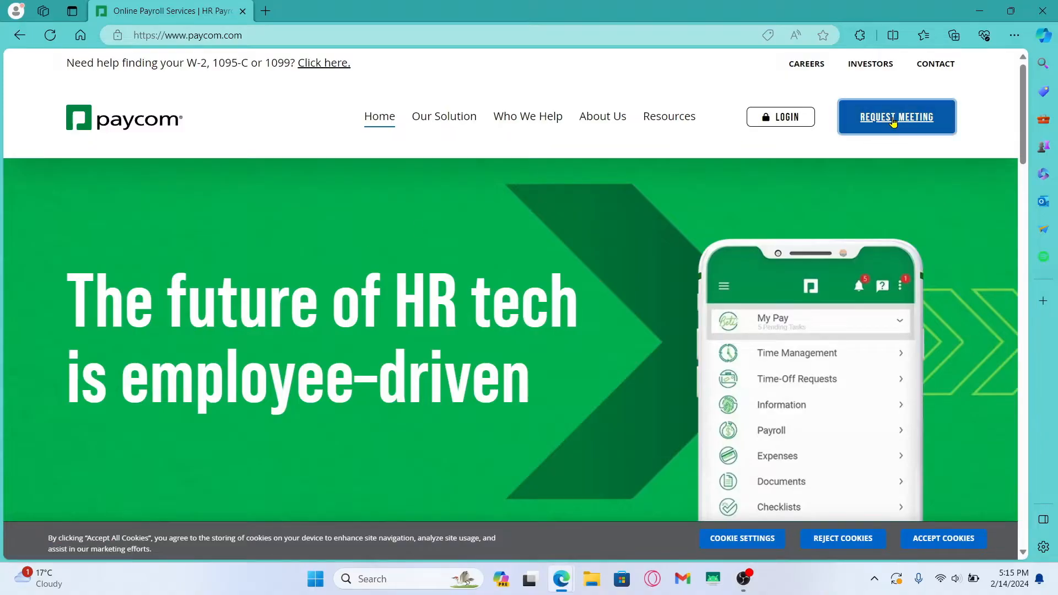
- Go to the personalized demo request page via Request Meeting in the header
left_click(897, 117)
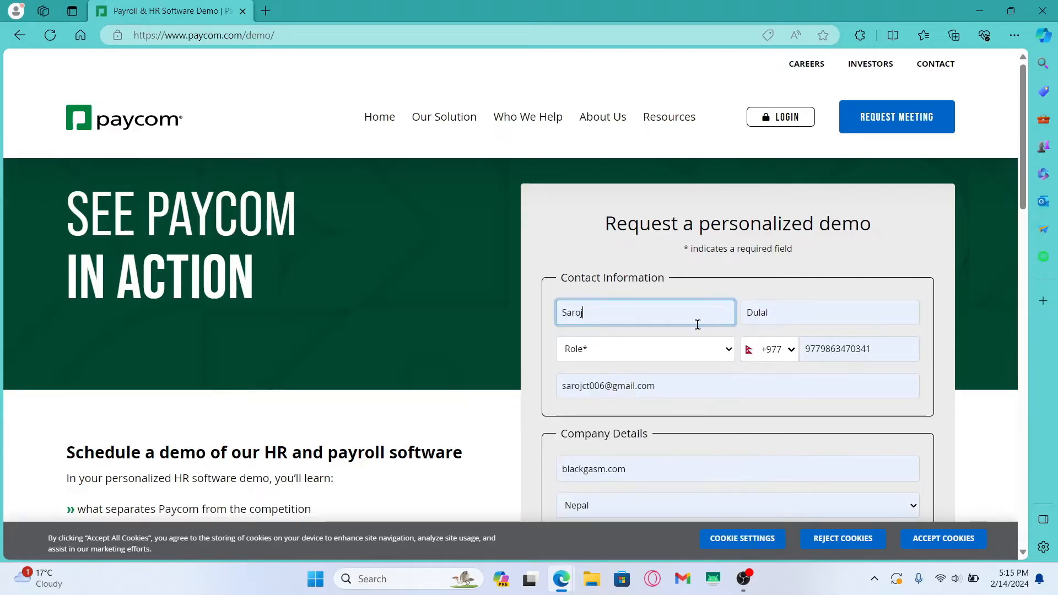
- Choose the contact's role in the demo form alongside the autofilled contact details
left_click(646, 349)
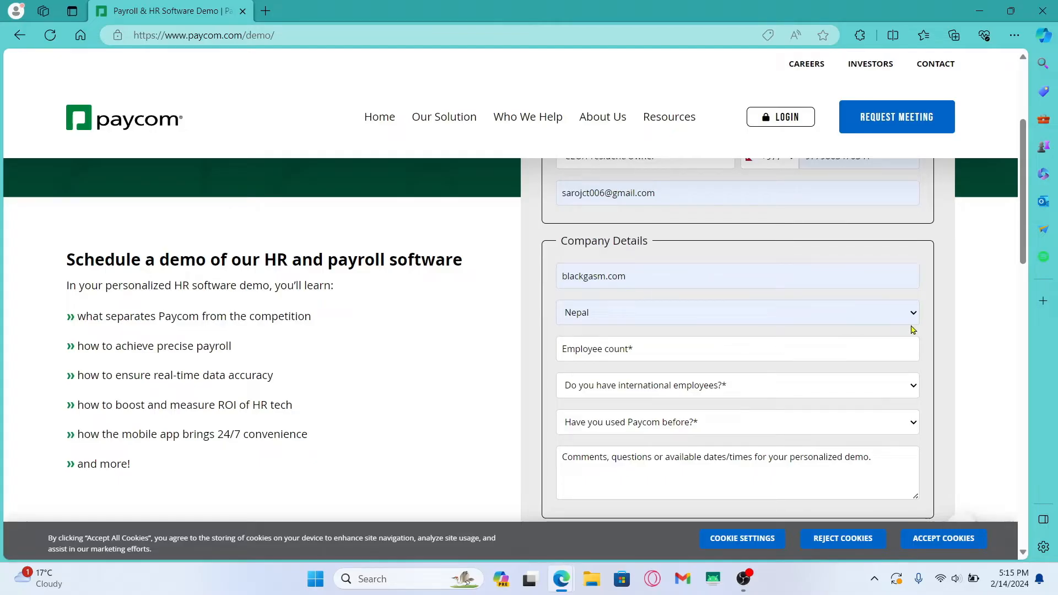
- Enter 15 employees and answer No to international employees and prior Paycom use
type("15")
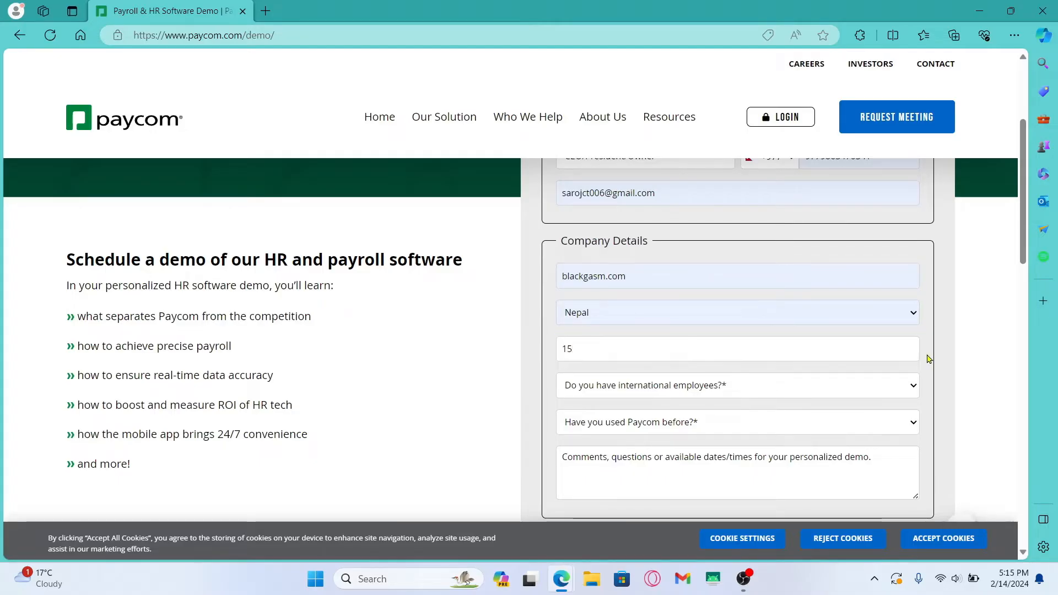
left_click(738, 386)
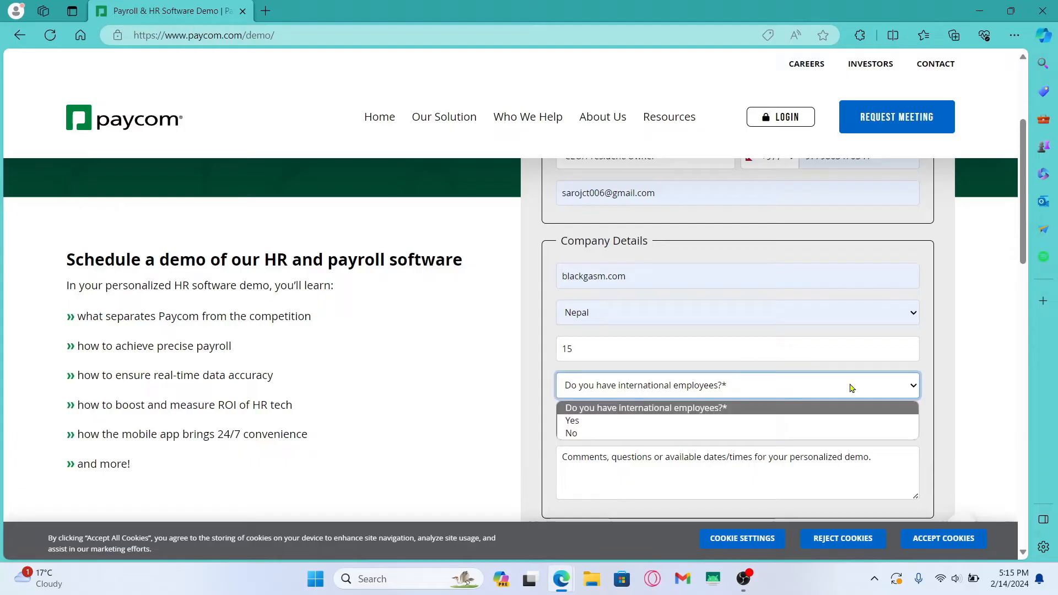
mouse_move(589, 421)
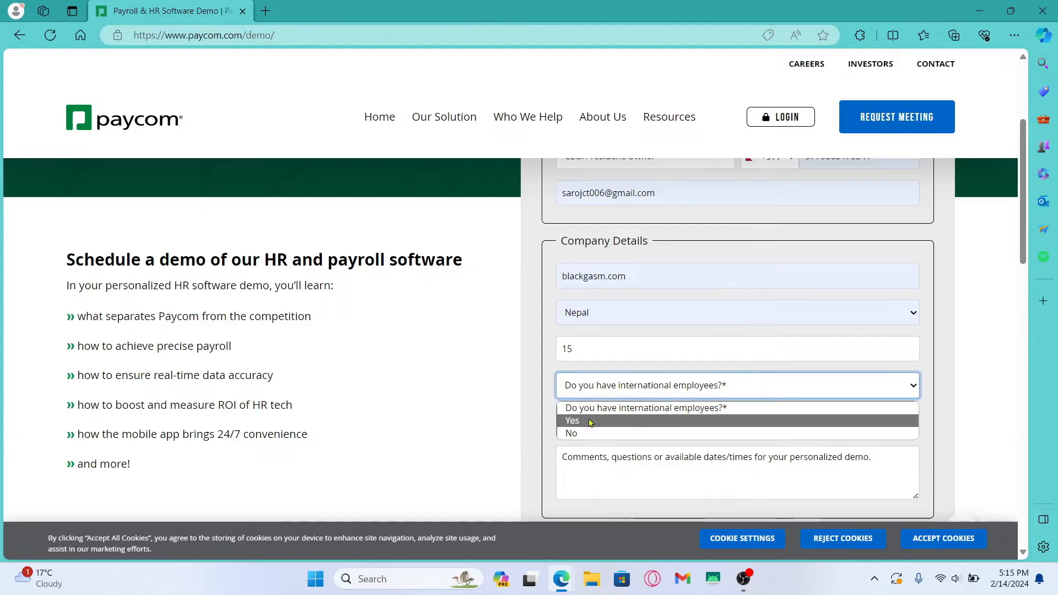
left_click(571, 433)
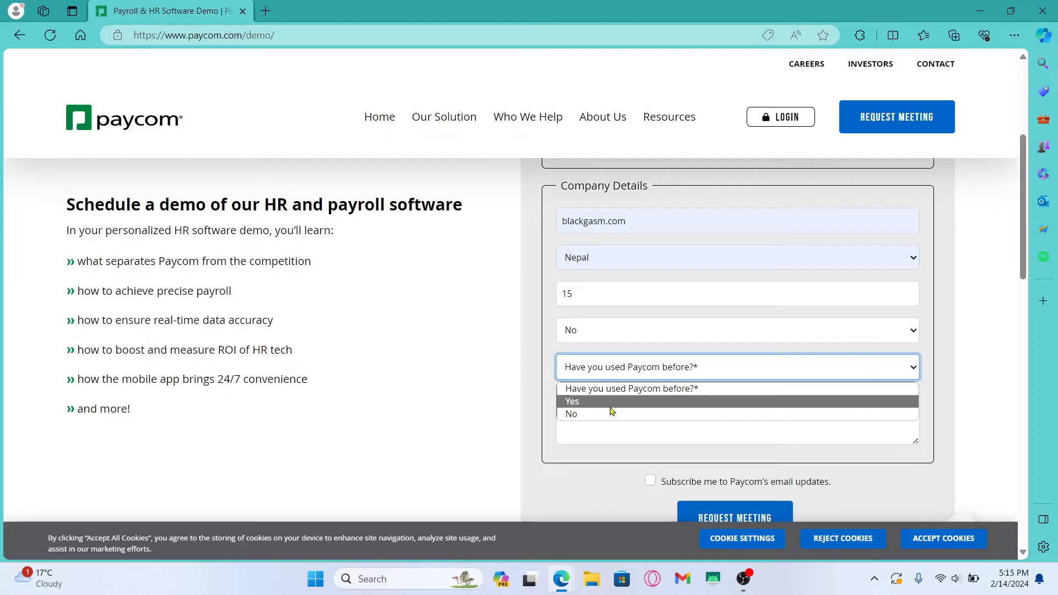
left_click(571, 413)
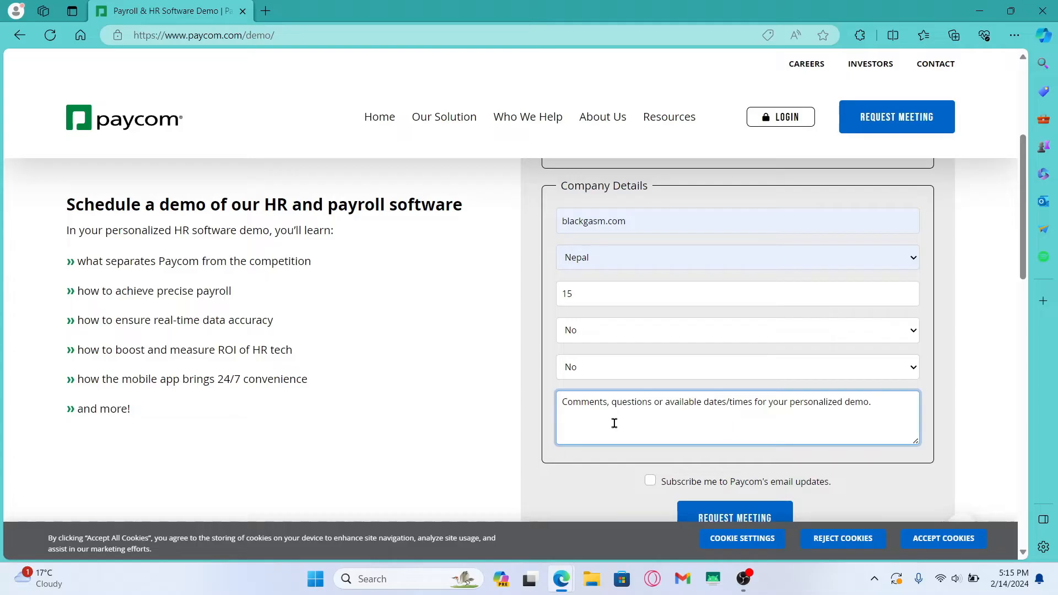
scroll("down", 3)
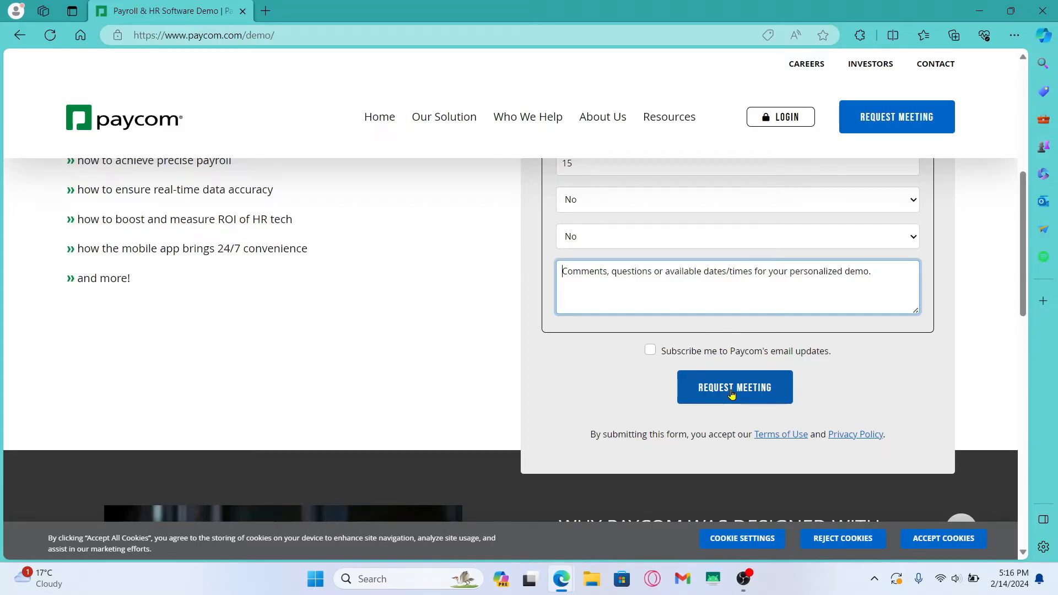
mouse_move(491, 375)
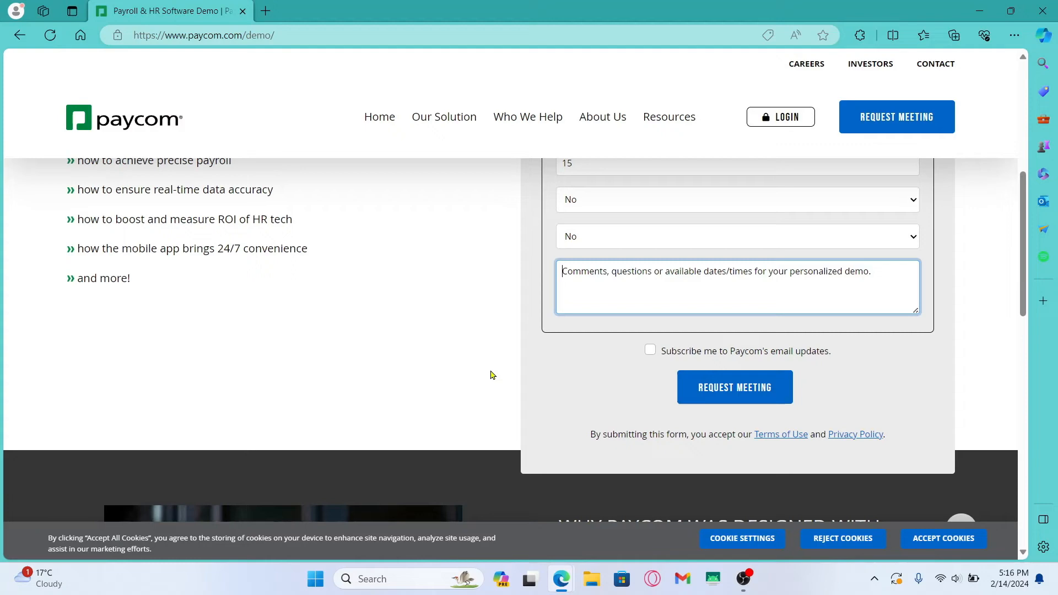
mouse_move(385, 240)
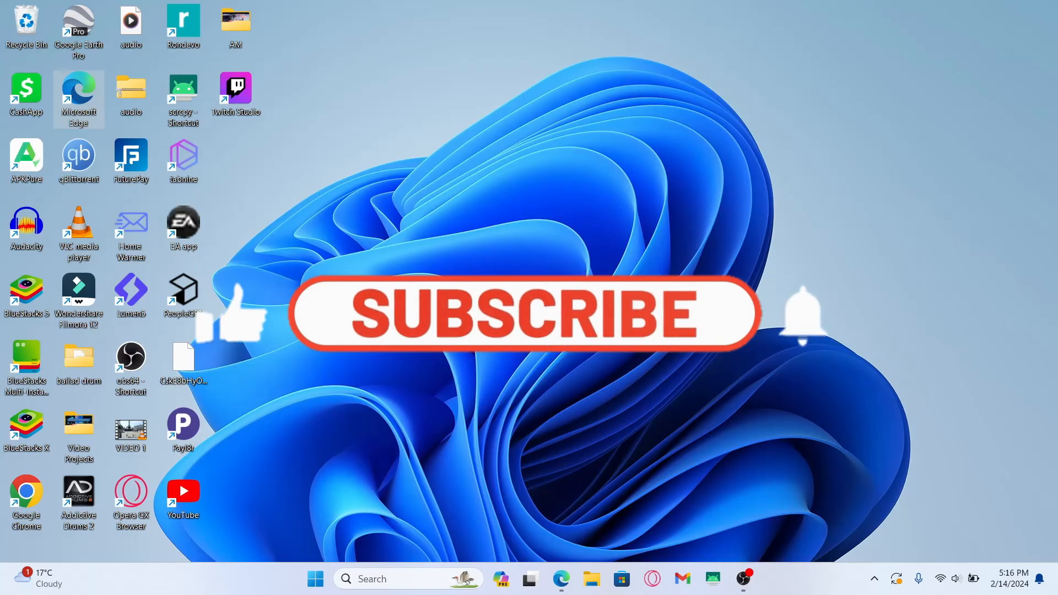
- Close the Edge window and return to the Windows desktop
left_click(522, 319)
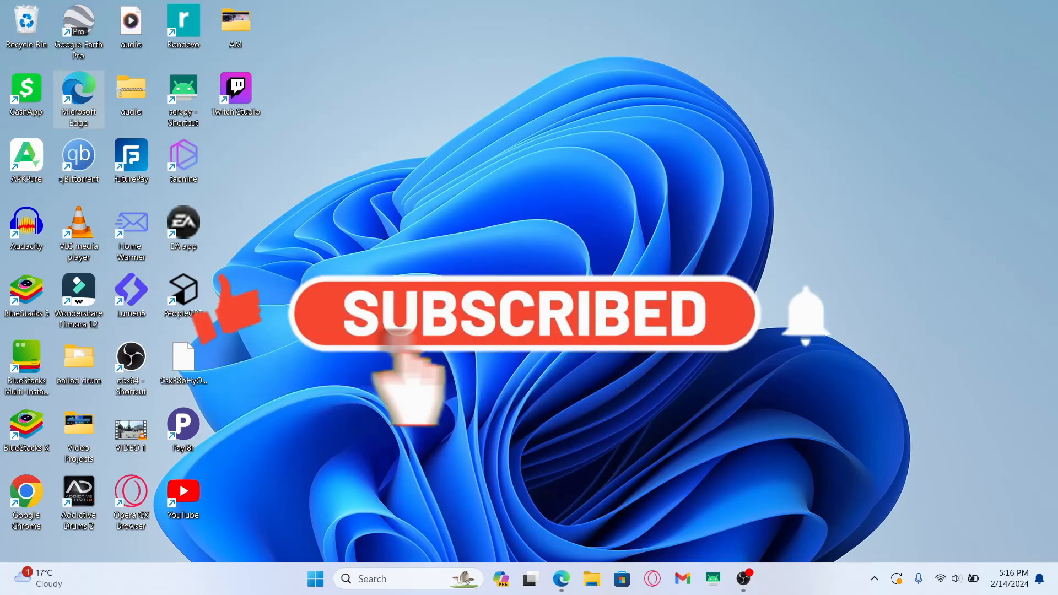